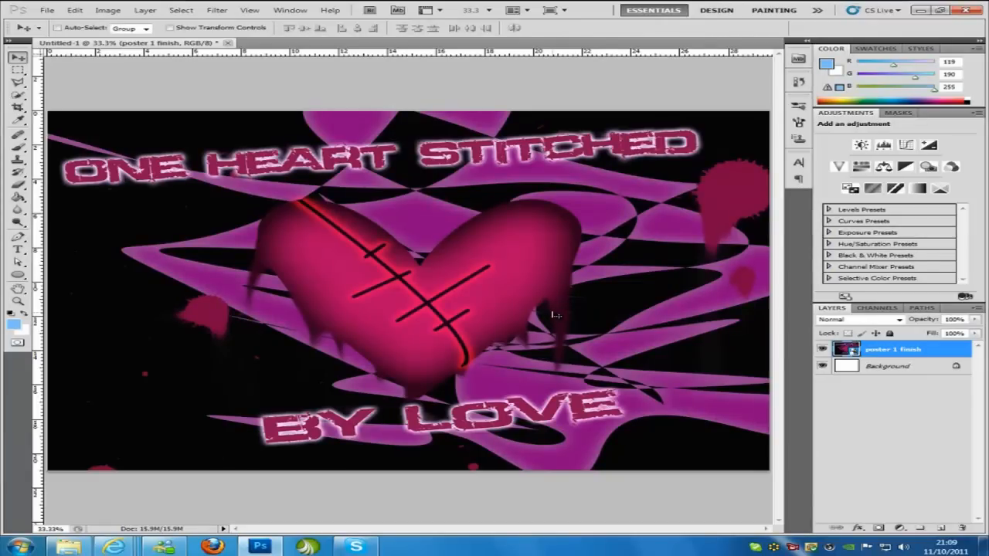
Show the File menu's save commands for the heart poster.
{"action": "left_click", "coordinate": [46, 11]}
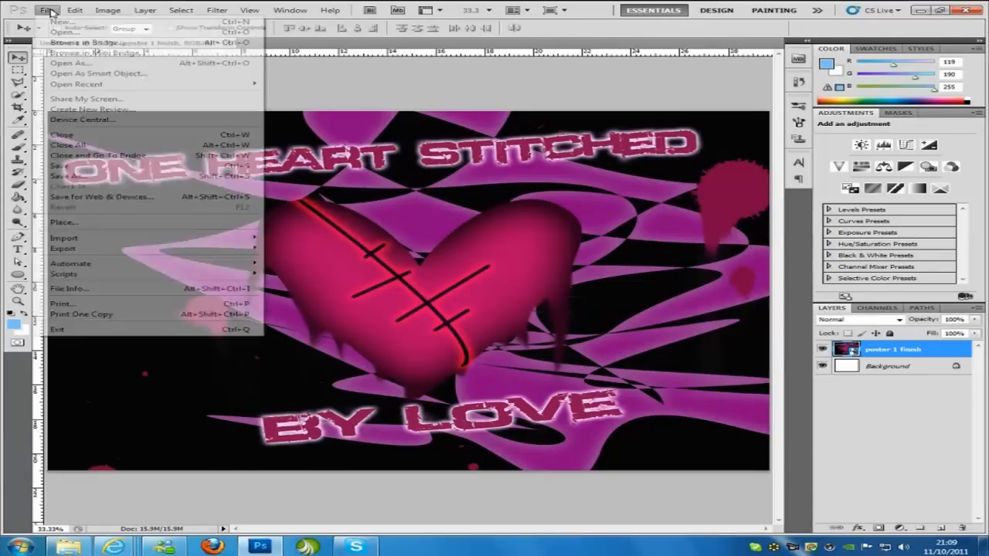
{"action": "mouse_move", "coordinate": [68, 176]}
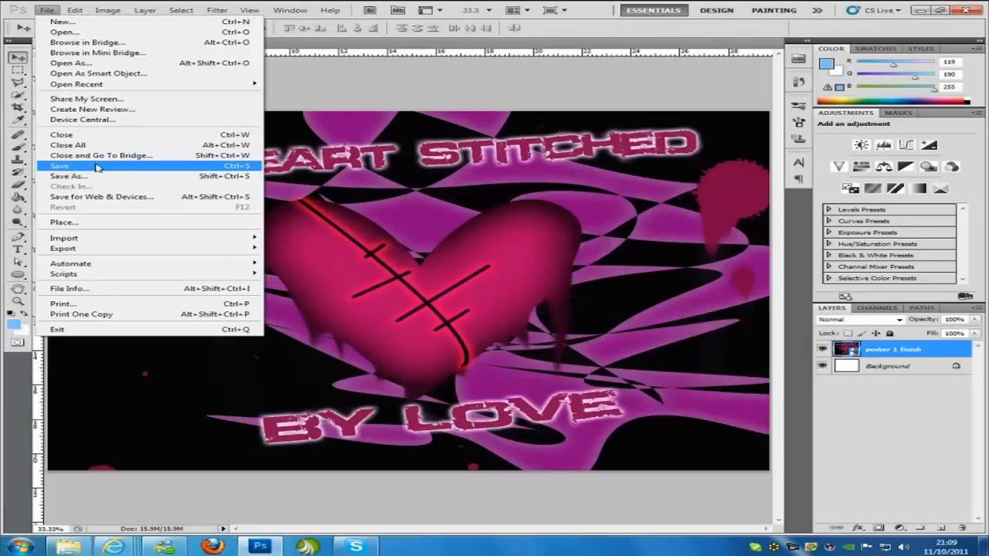
Browse Save As formats, cancel without saving, then open Save for Web & Devices.
{"action": "left_click", "coordinate": [68, 176]}
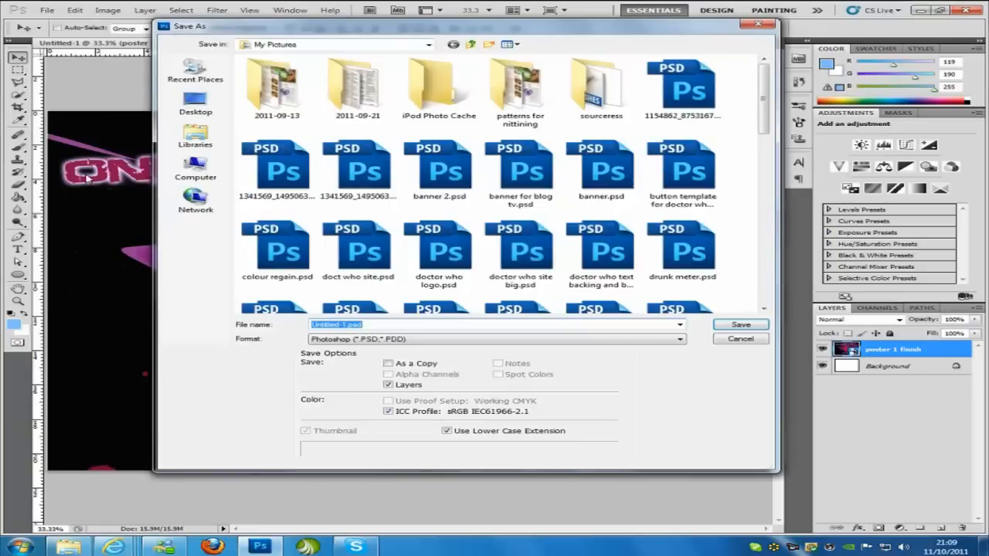
{"action": "mouse_move", "coordinate": [393, 319]}
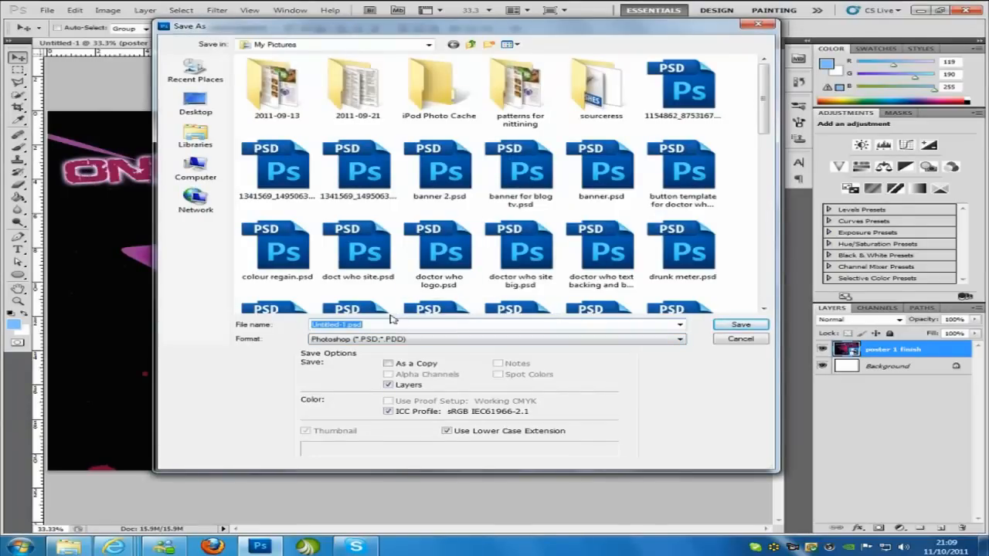
{"action": "mouse_move", "coordinate": [390, 306]}
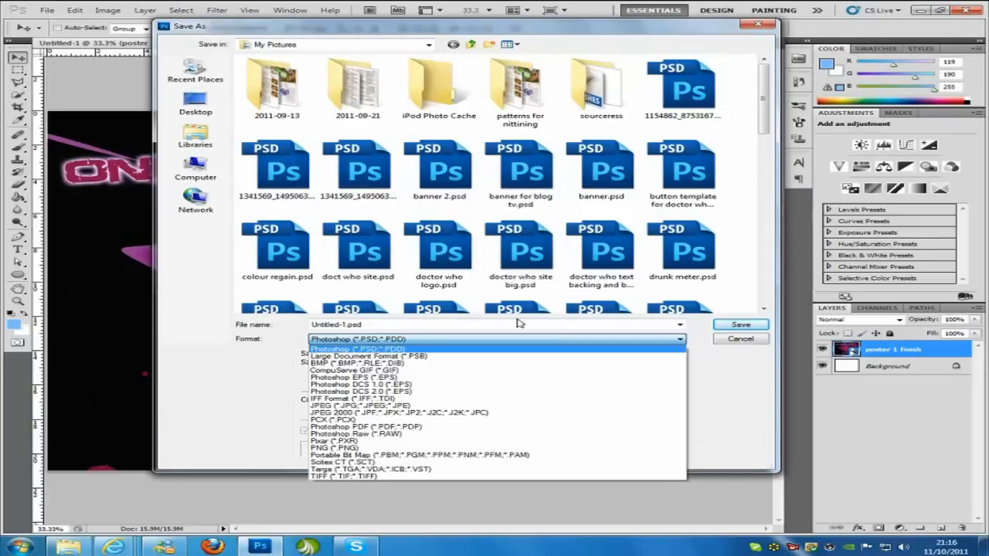
{"action": "mouse_move", "coordinate": [723, 362]}
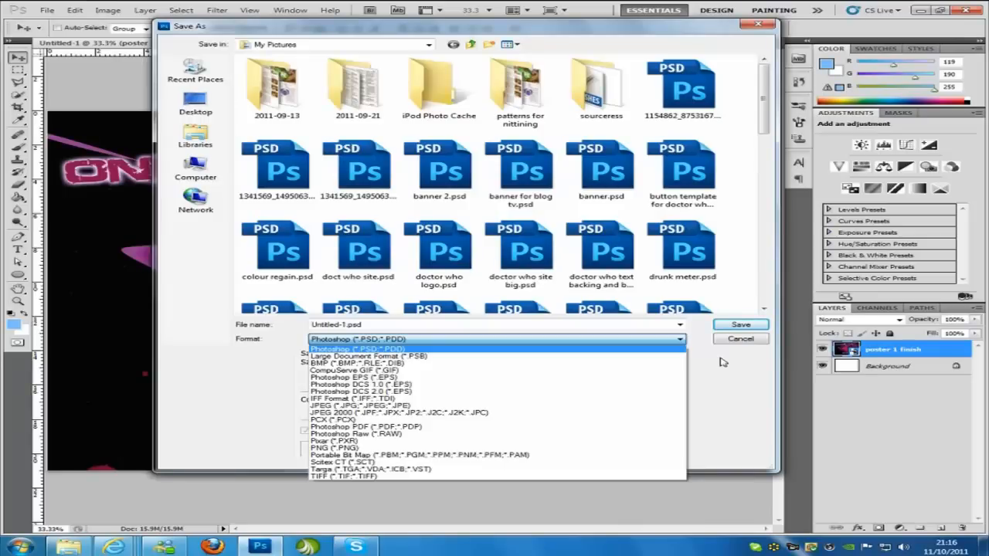
{"action": "left_click", "coordinate": [357, 348]}
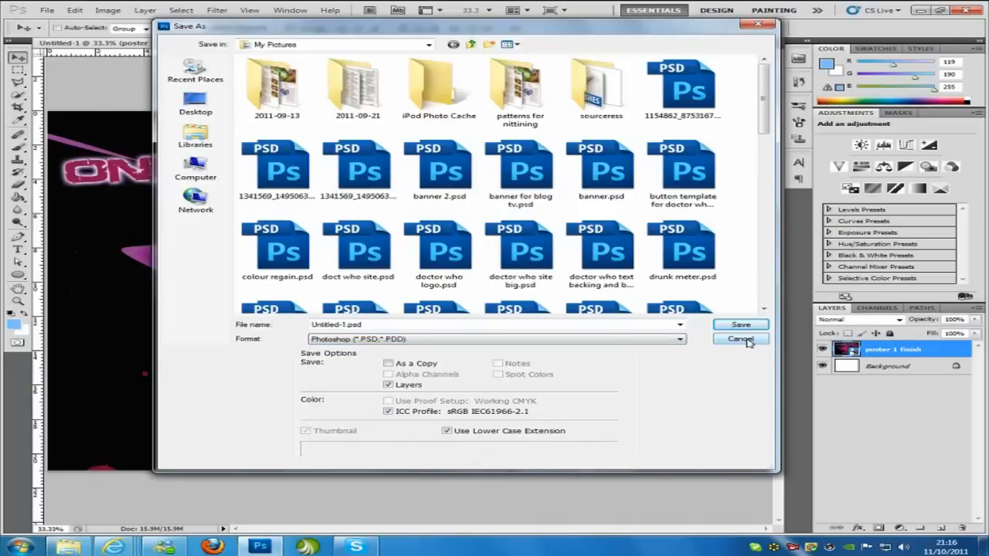
{"action": "left_click", "coordinate": [47, 9]}
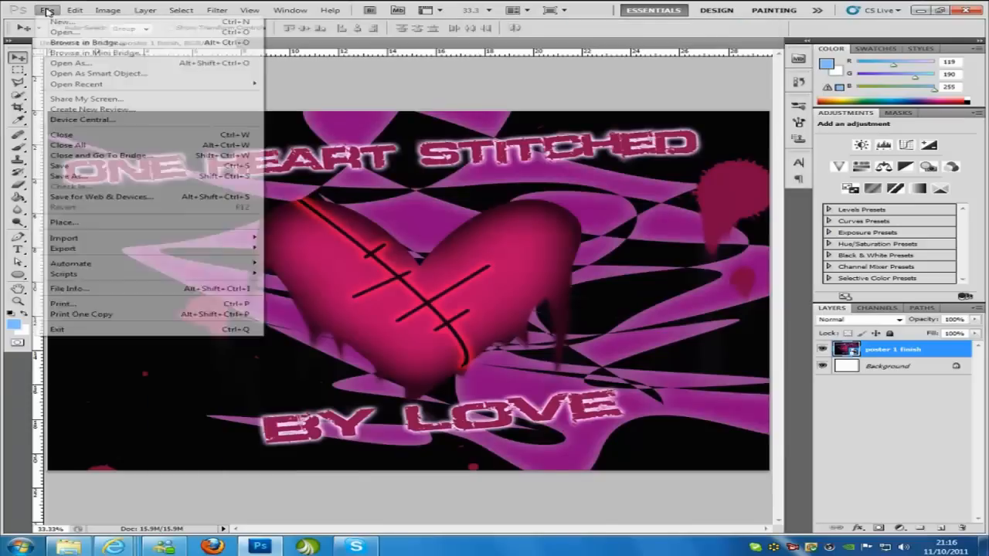
{"action": "mouse_move", "coordinate": [101, 196]}
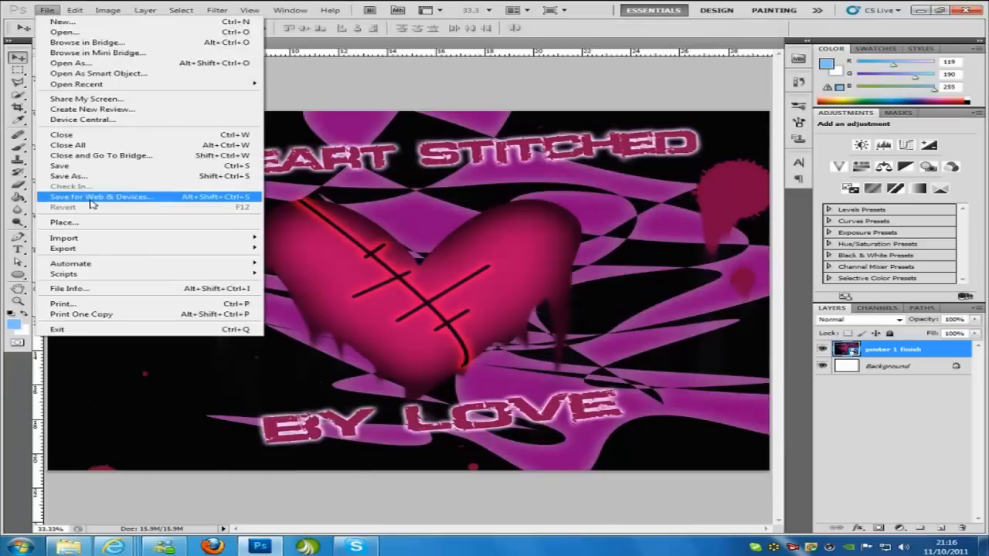
{"action": "left_click", "coordinate": [101, 196]}
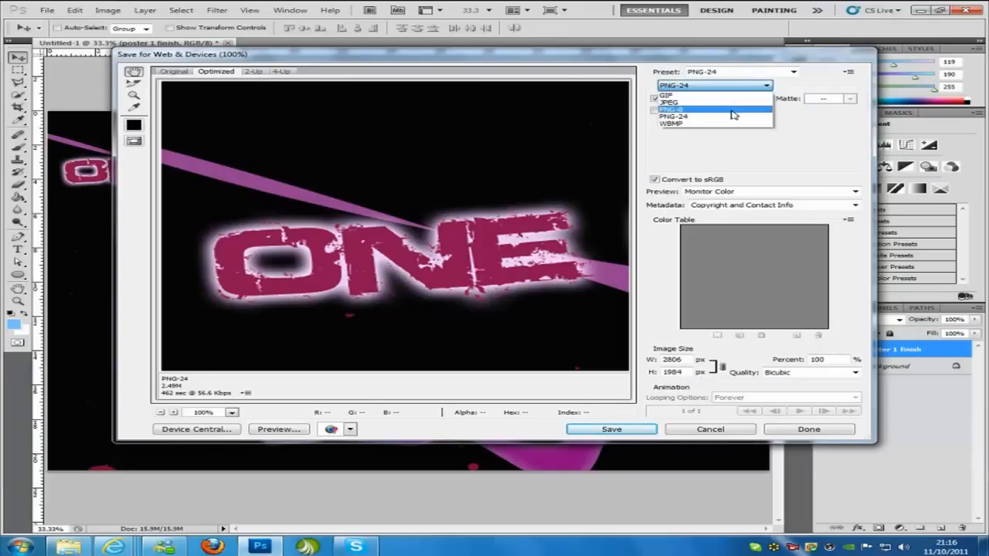
{"action": "mouse_move", "coordinate": [732, 124]}
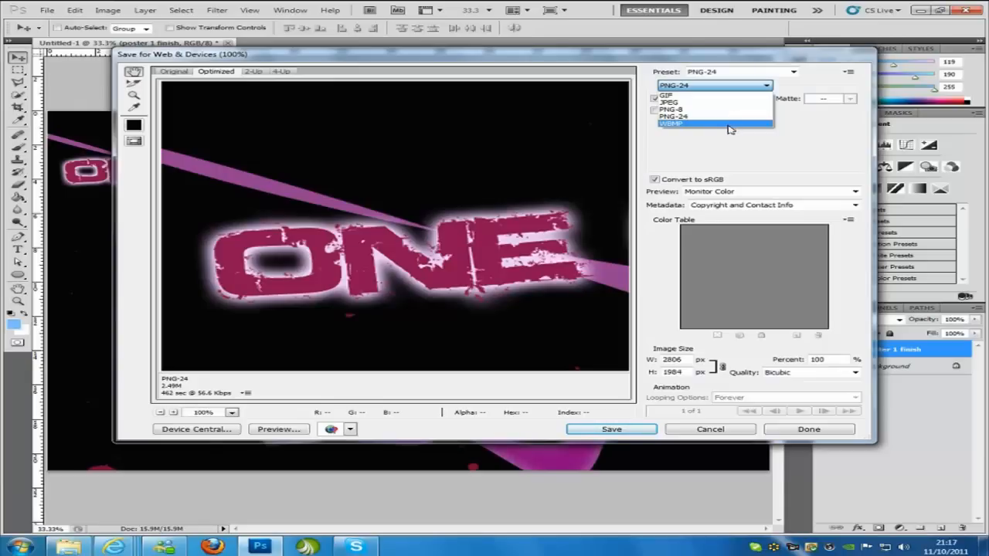
Close the format list with PNG-24 kept and cancel Save for Web & Devices.
{"action": "left_click", "coordinate": [674, 116]}
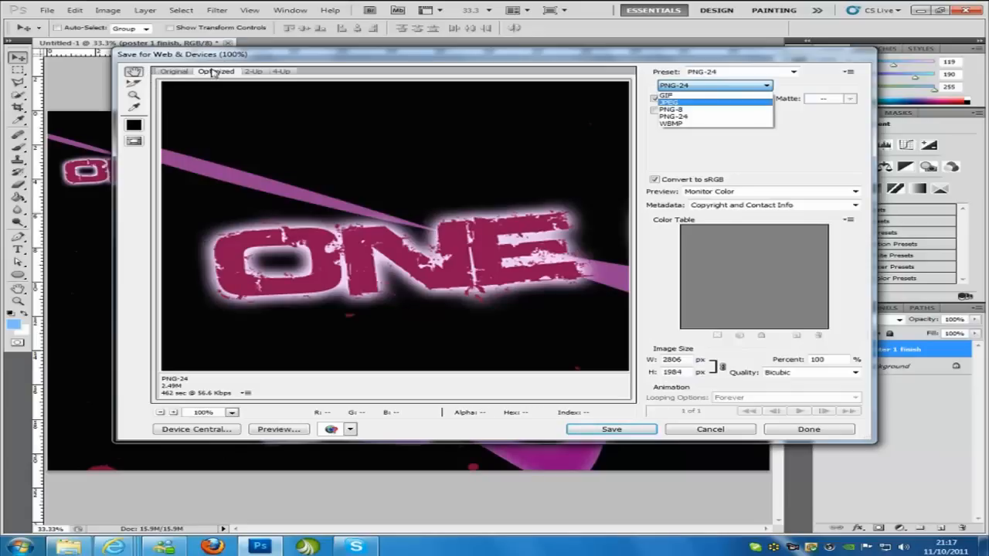
{"action": "mouse_move", "coordinate": [175, 91]}
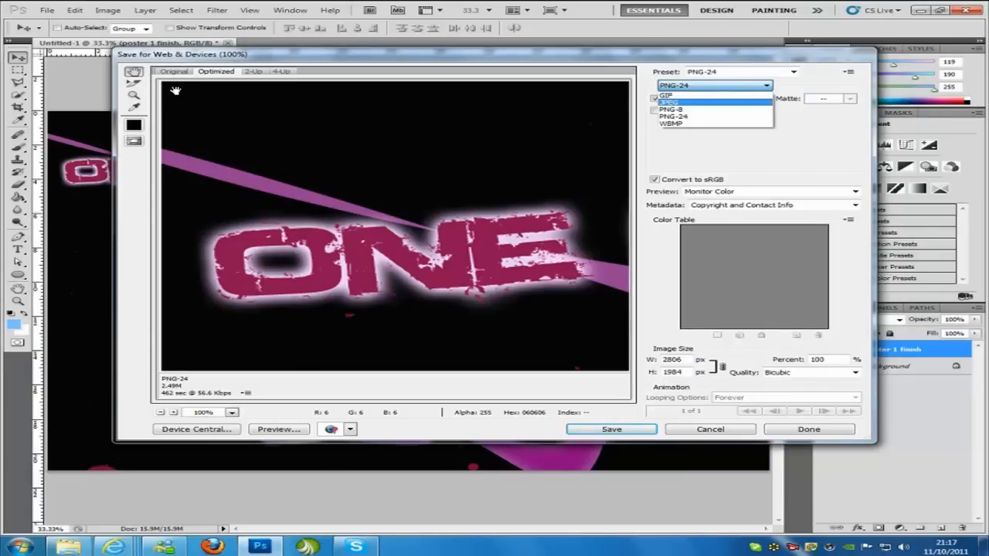
{"action": "mouse_move", "coordinate": [198, 81]}
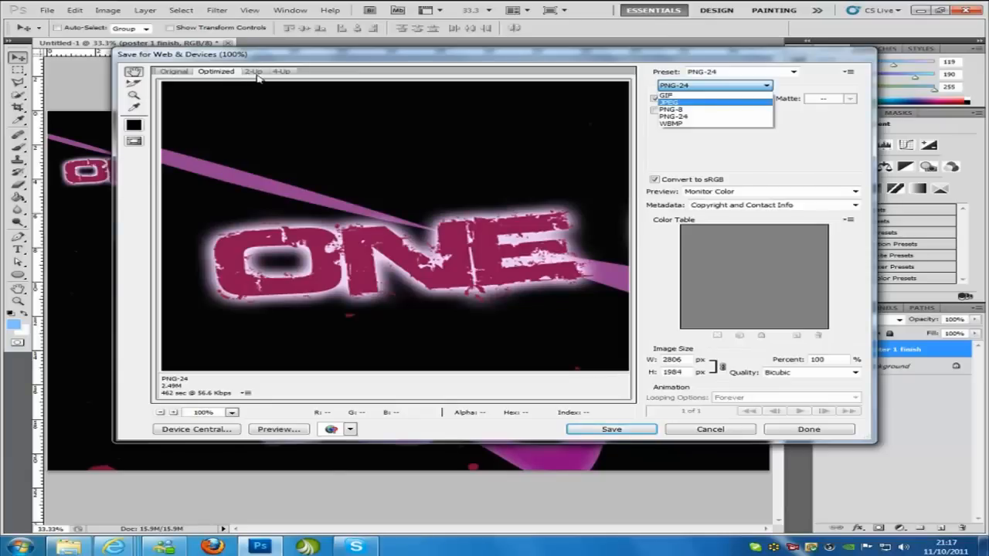
{"action": "mouse_move", "coordinate": [365, 84]}
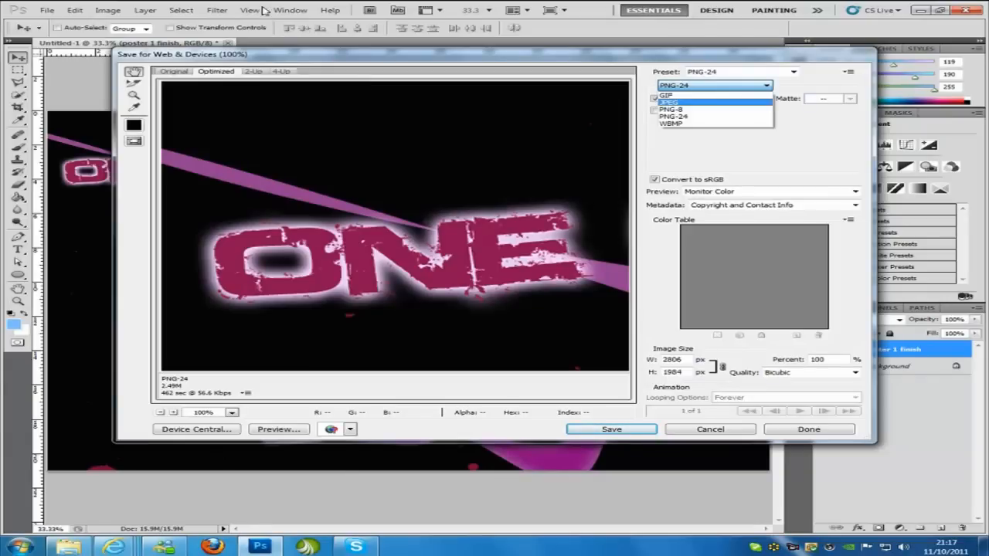
{"action": "left_click", "coordinate": [674, 116]}
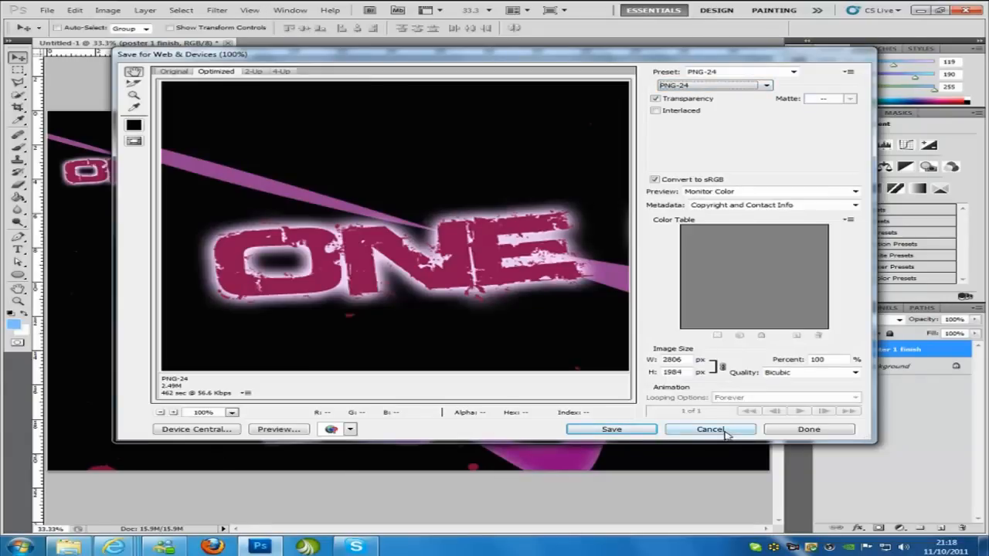
{"action": "left_click", "coordinate": [709, 429]}
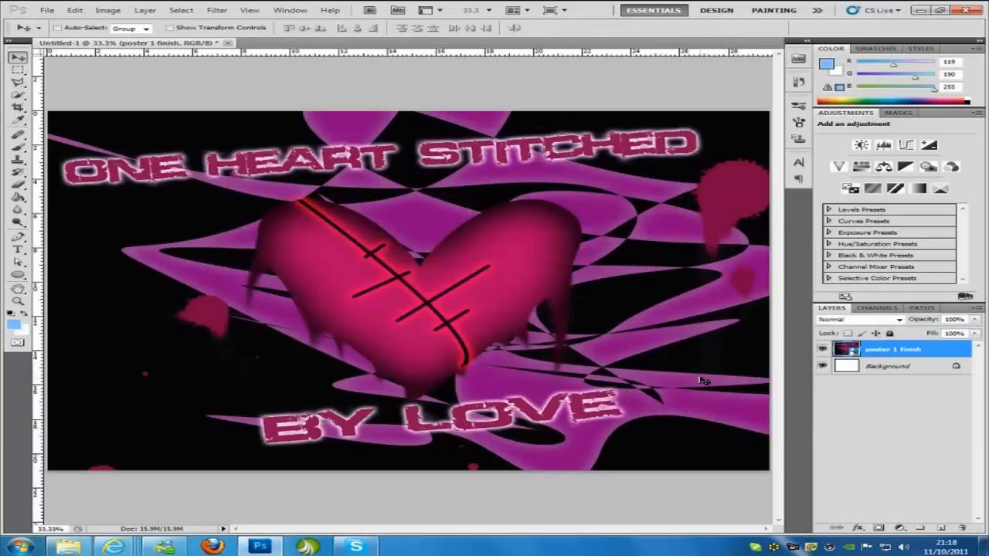